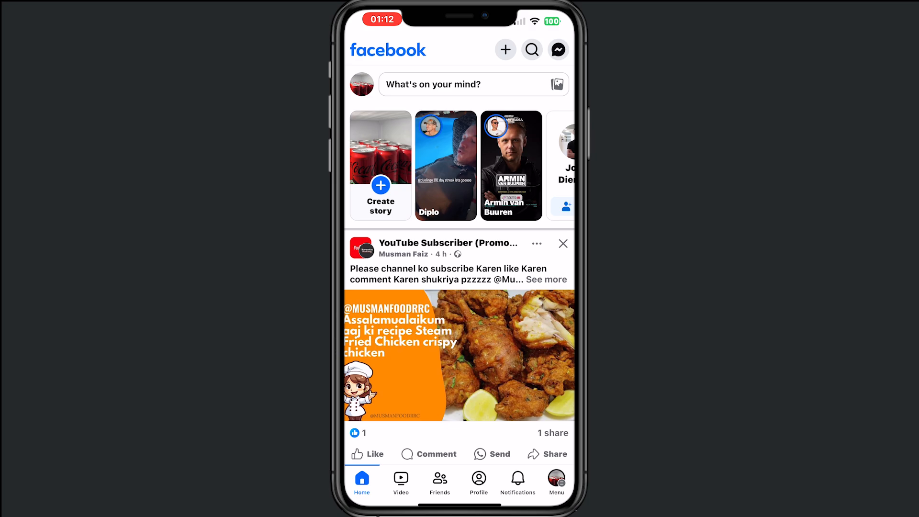
- Go to Settings & privacy and scroll to the Audience and visibility section
click(555, 481)
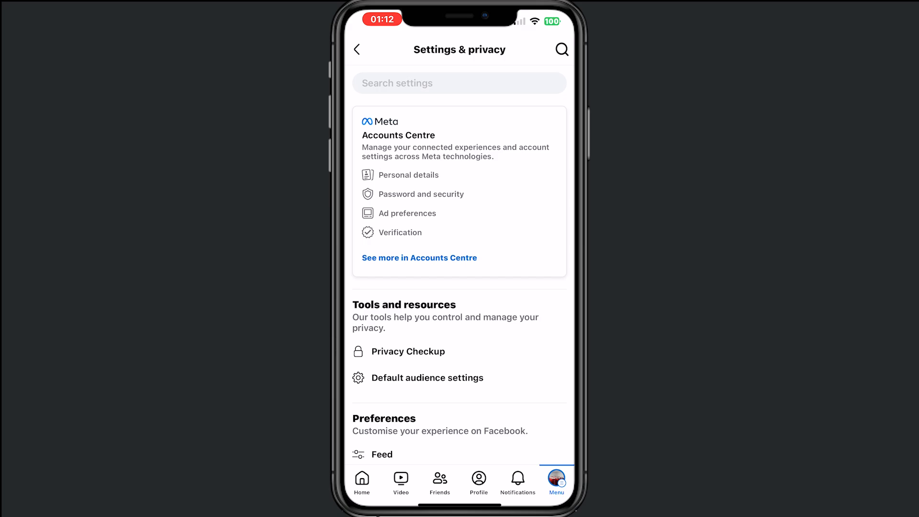
scroll(down, 3)
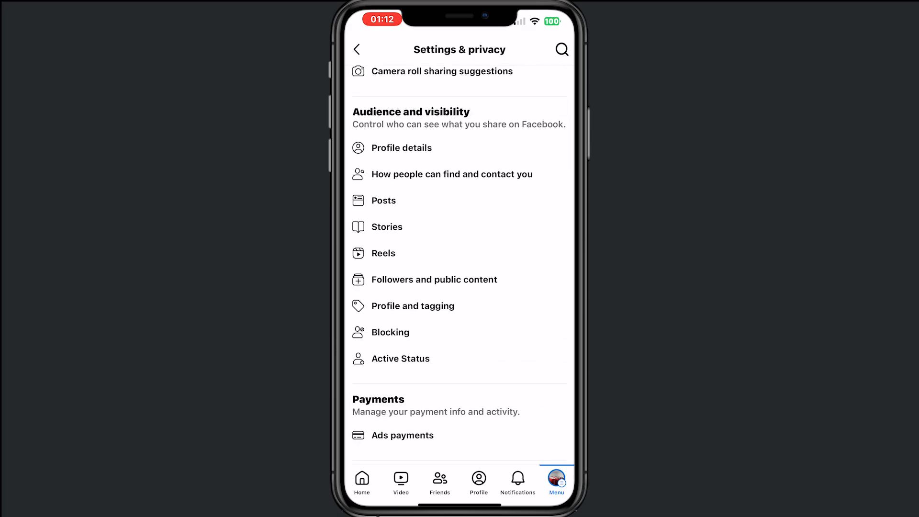
click(358, 306)
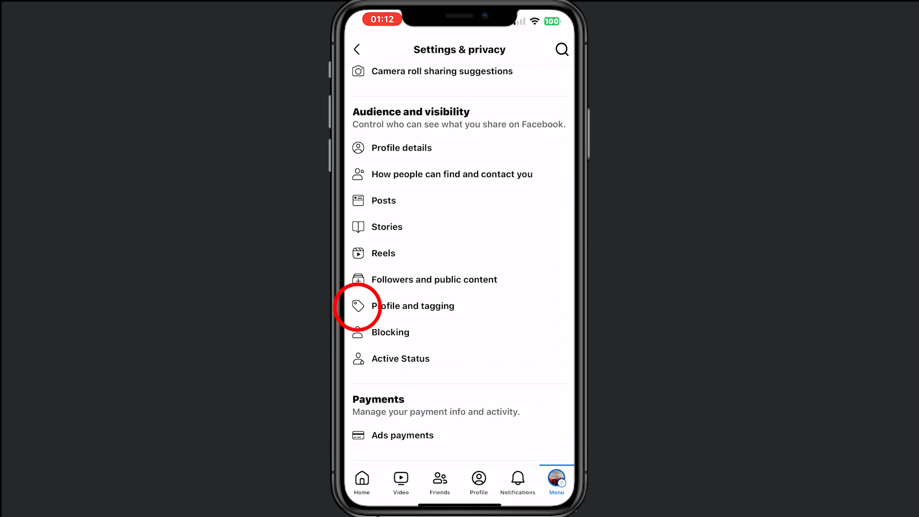
- Enter Profile and tagging, confirm audiences are Only me, and scroll to the Reviewing toggles
click(413, 305)
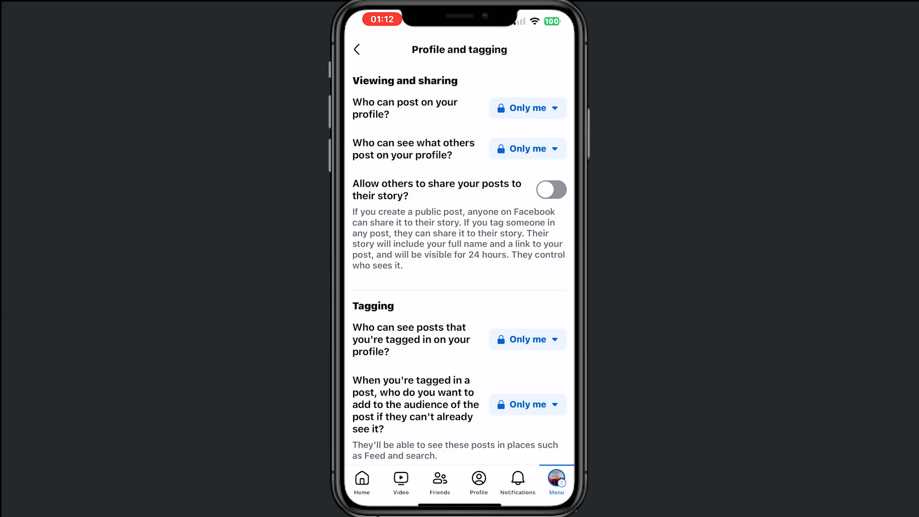
click(526, 108)
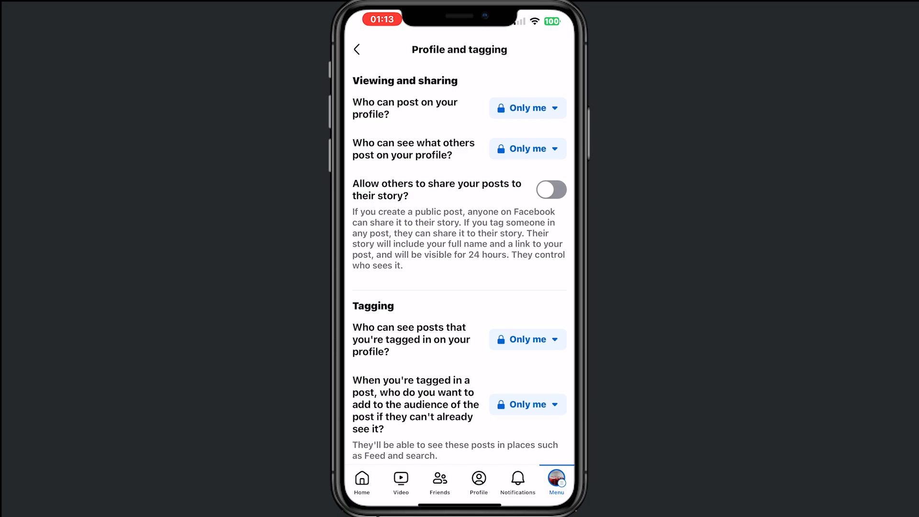
scroll(down, 3)
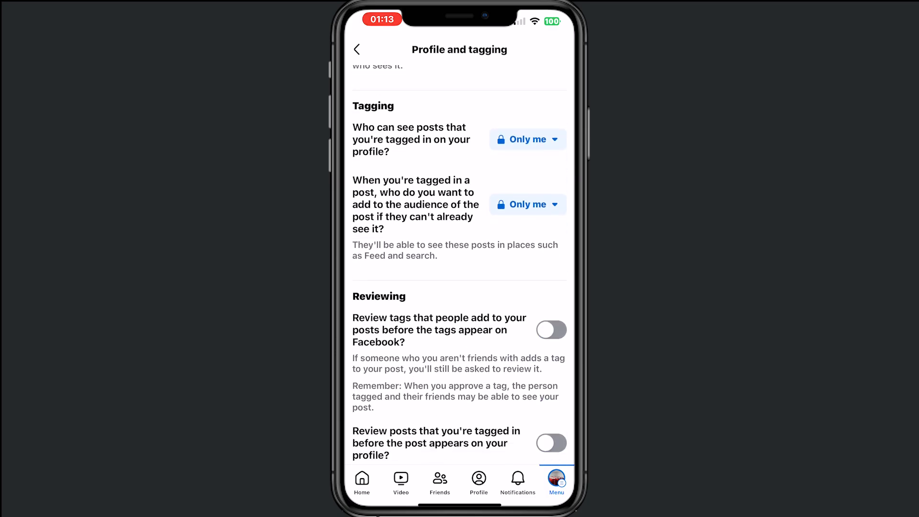
click(525, 205)
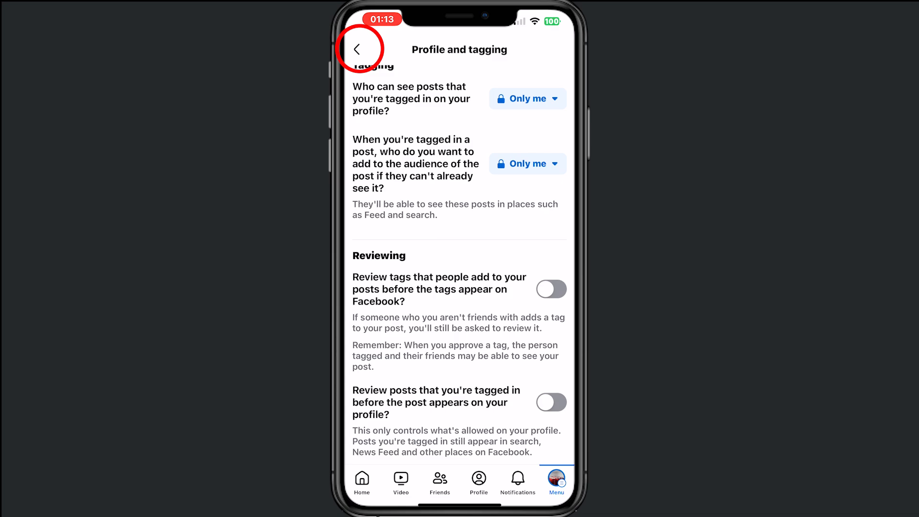
- Return to the feed and start blocking the Blakeley Churco page from its ••• menu
click(357, 49)
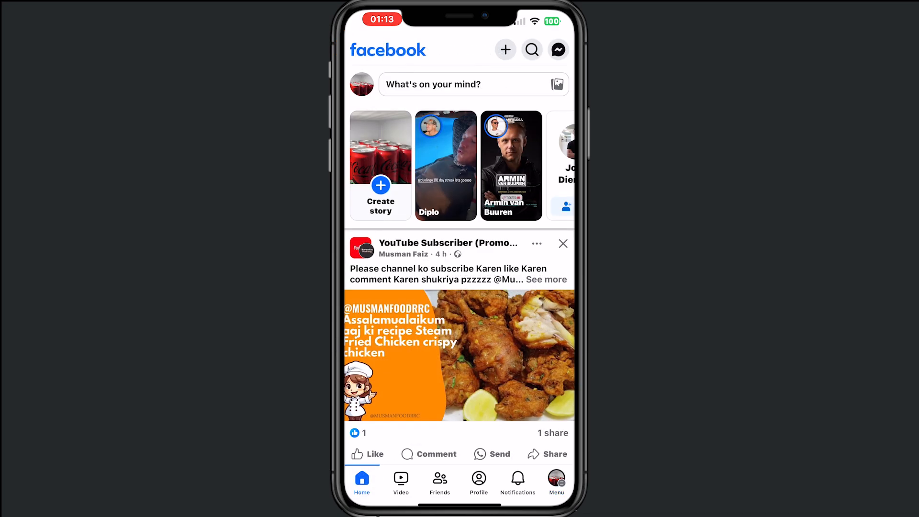
scroll(down, 3)
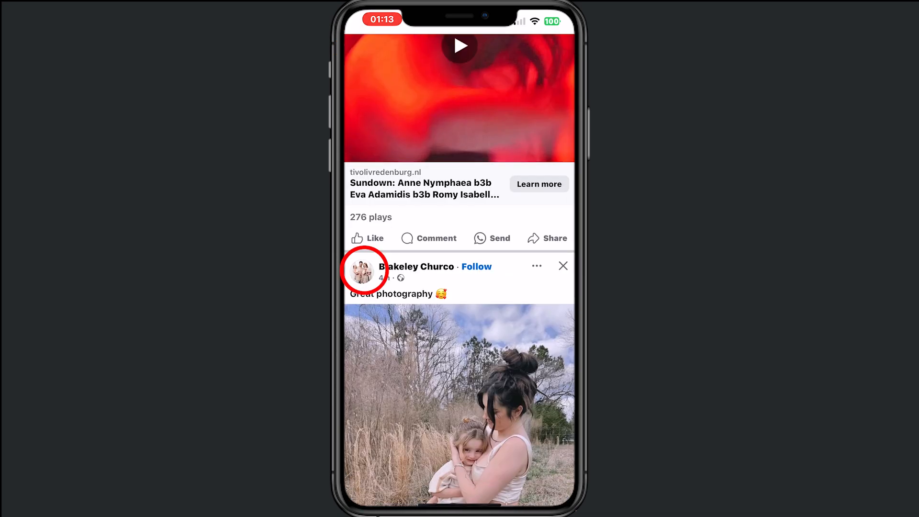
click(365, 271)
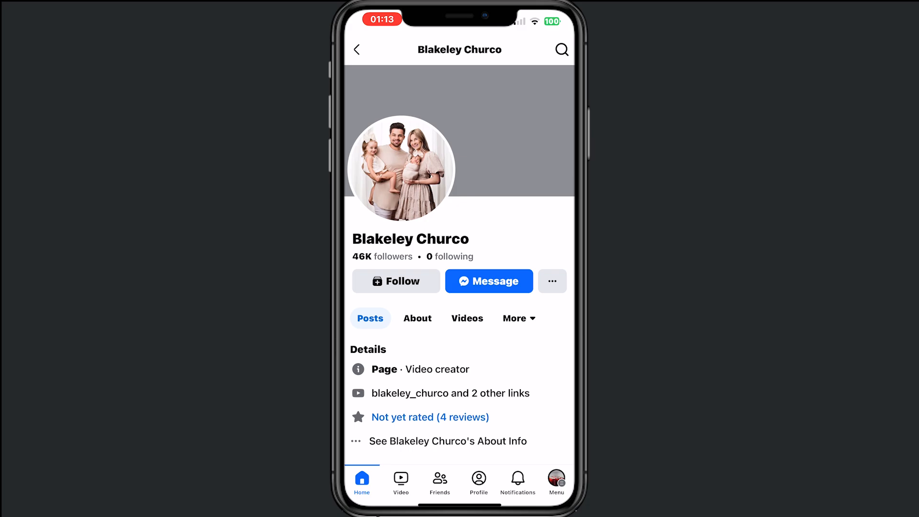
click(551, 280)
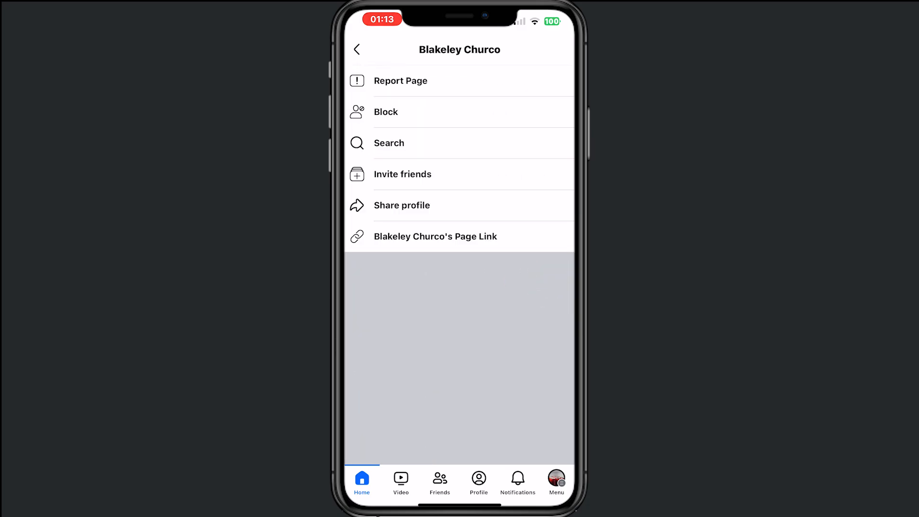
click(386, 111)
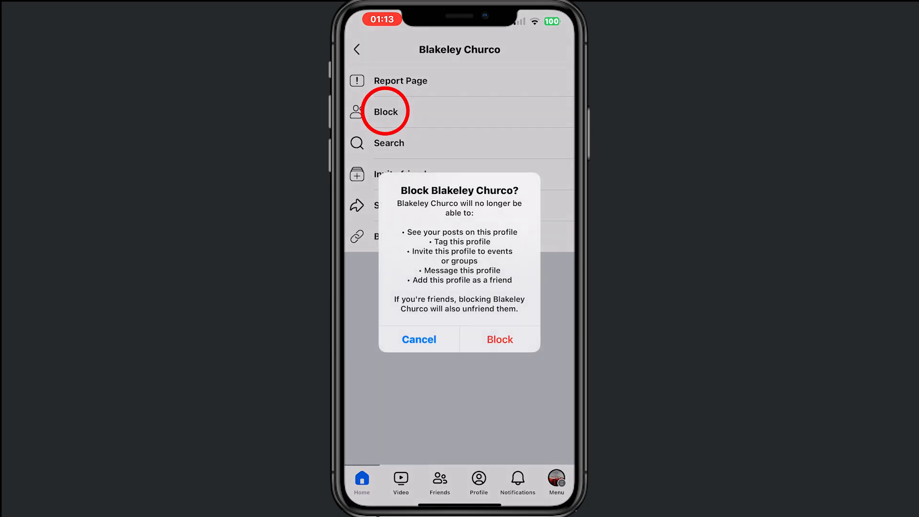